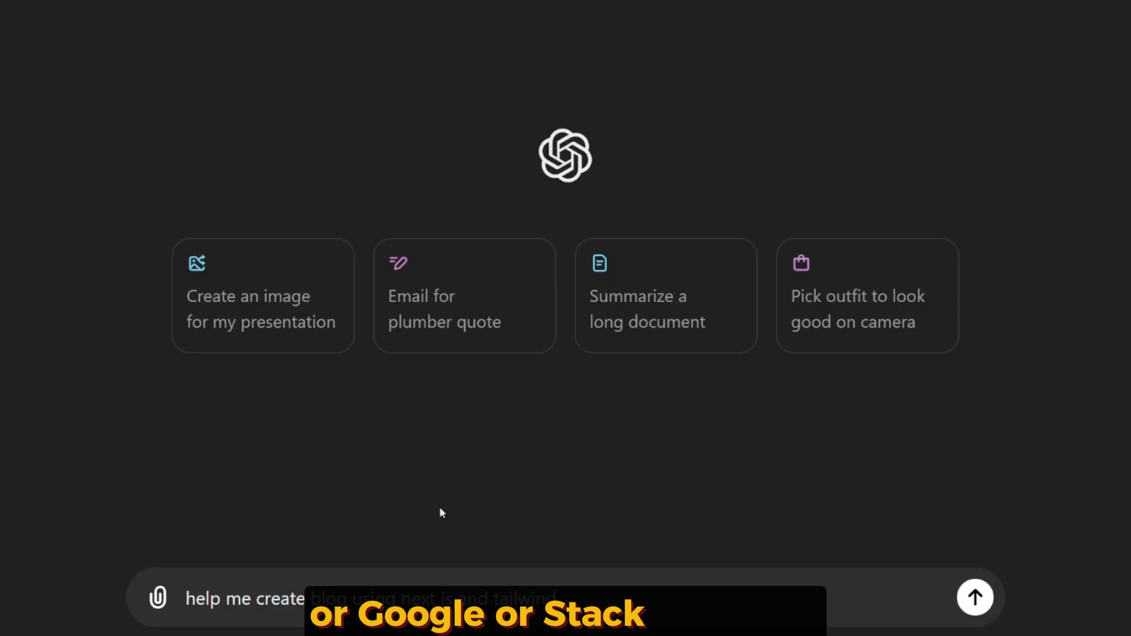
Send the Next.js and Tailwind blog request and read through the globals.css, Layout.js and _app.js setup code
{"action": "left_click", "coordinate": [974, 597]}
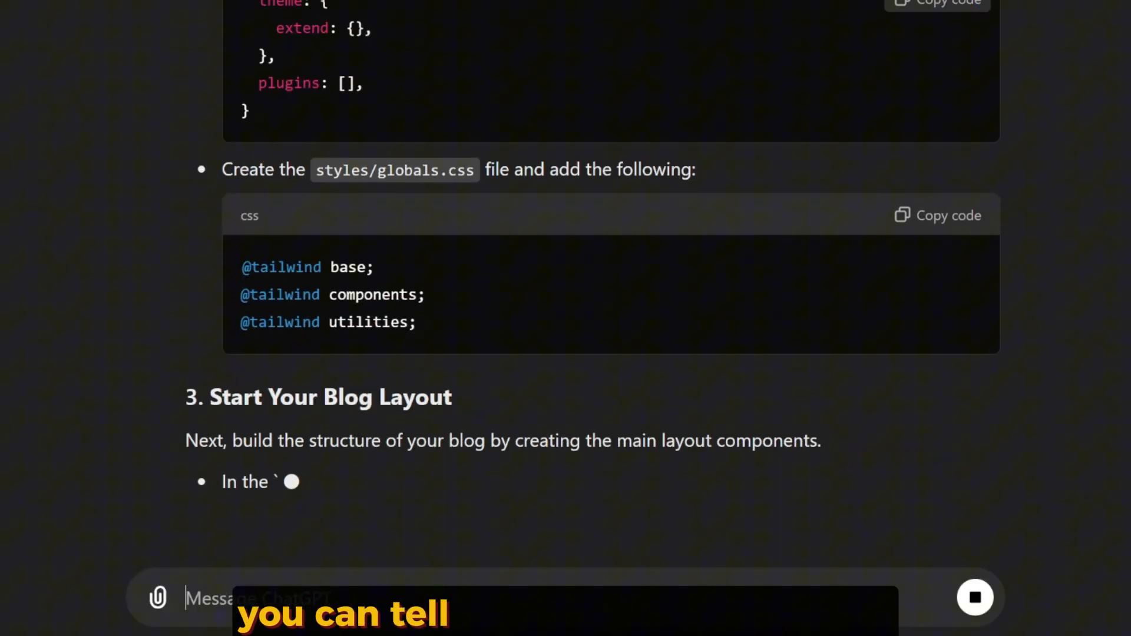
{"action": "scroll", "scroll_direction": "down", "scroll_amount": 3}
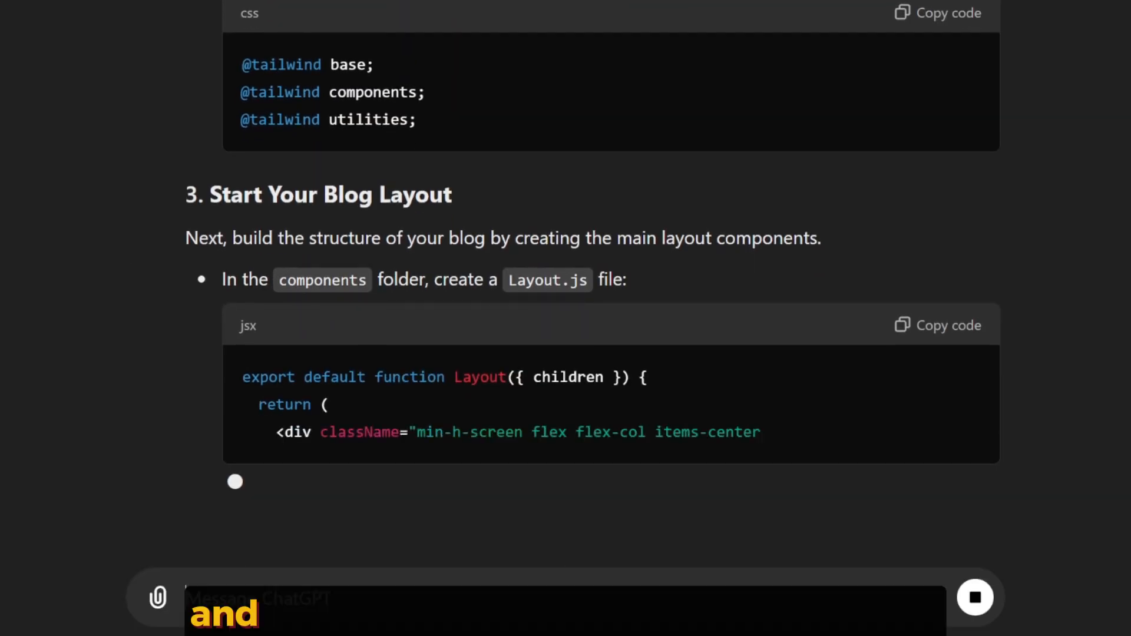
{"action": "scroll", "scroll_direction": "down", "scroll_amount": 3}
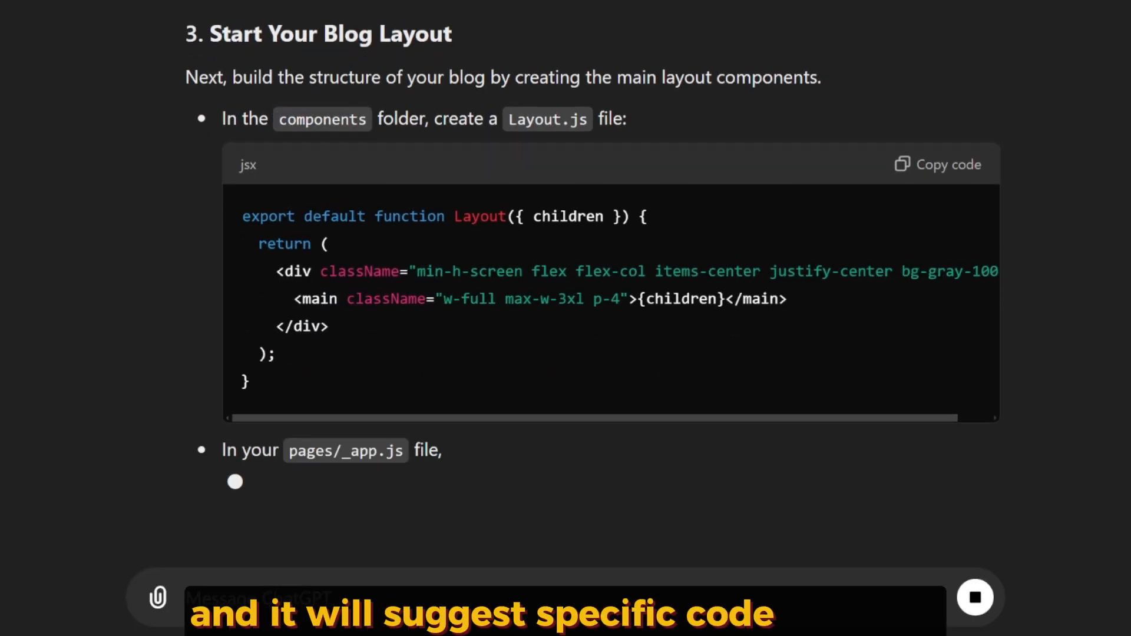
{"action": "scroll", "scroll_direction": "down", "scroll_amount": 3}
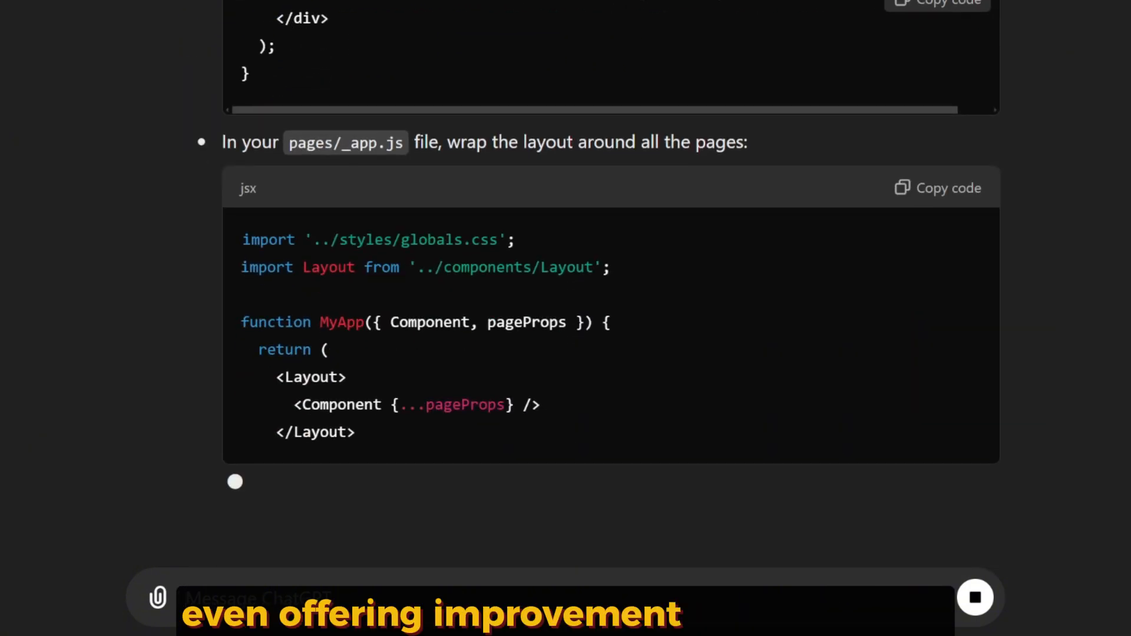
{"action": "scroll", "scroll_direction": "down", "scroll_amount": 3}
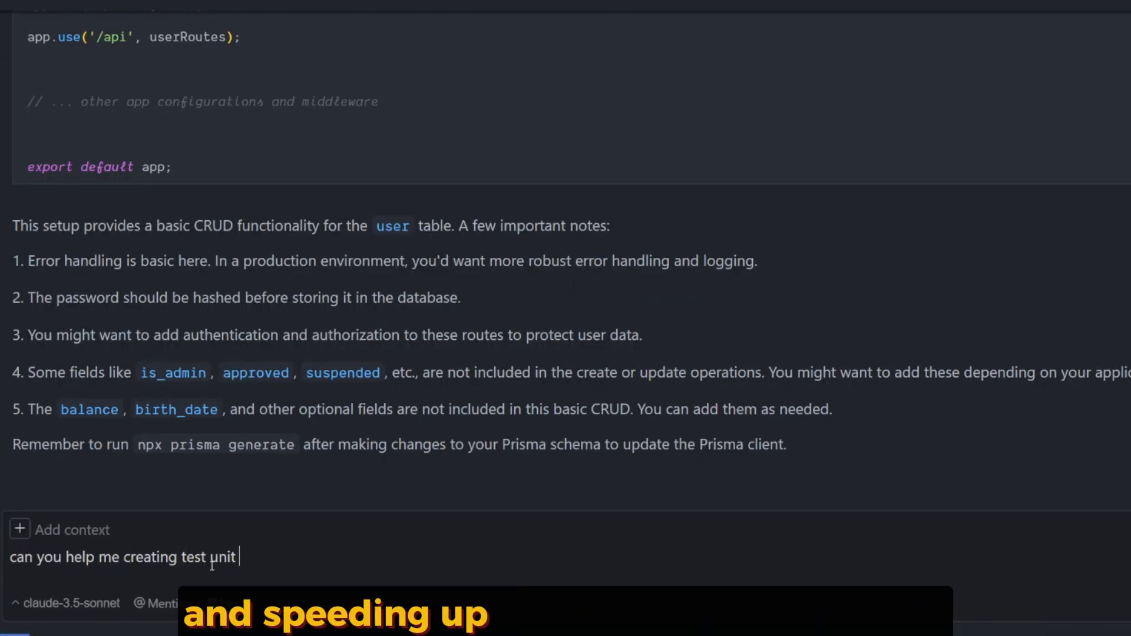
Write the follow-up 'for this code you created ?' asking for unit tests of the user CRUD code
{"action": "type", "text": "for this code you created ?"}
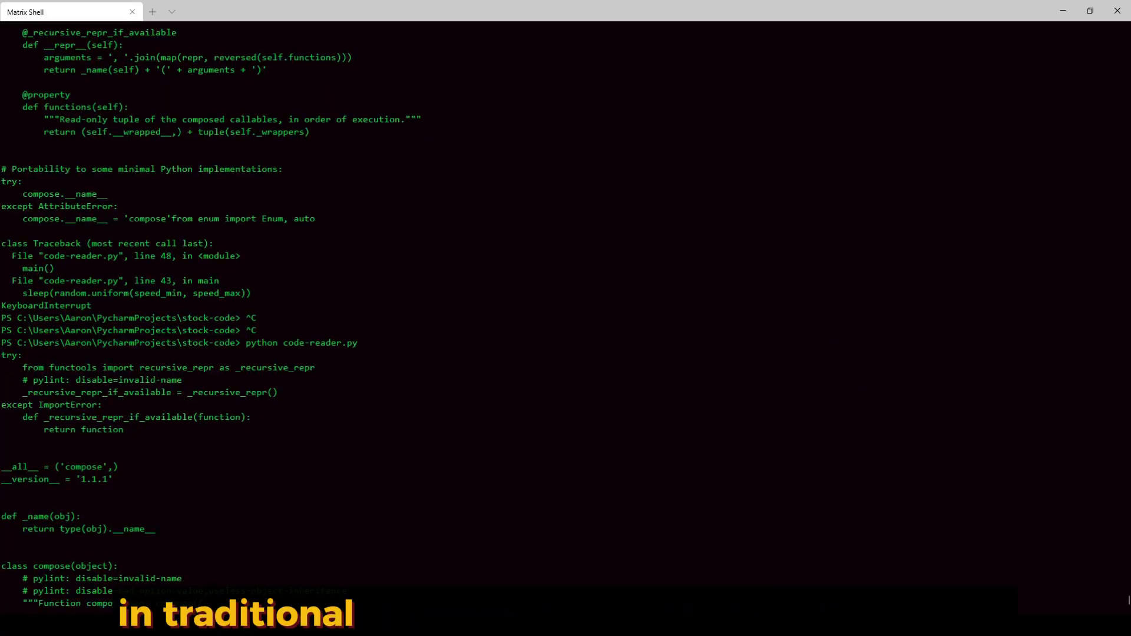
{"action": "scroll", "scroll_direction": "down", "scroll_amount": 3}
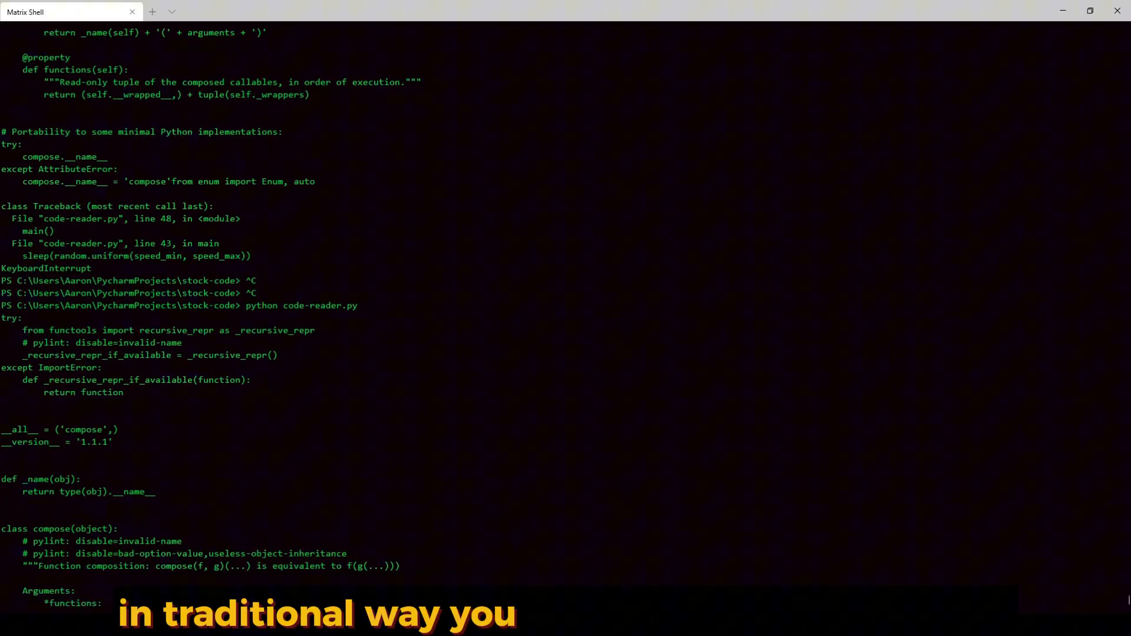
{"action": "scroll", "scroll_direction": "down", "scroll_amount": 3}
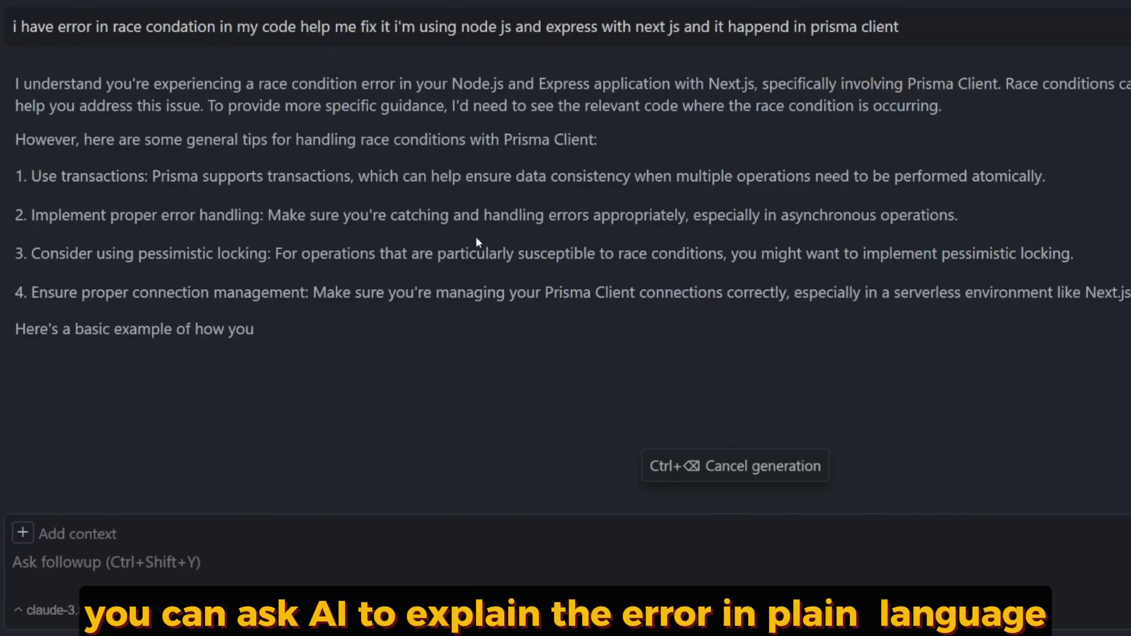
Read the streamed Prisma race-condition tips on transactions, error handling, locking and connections
{"action": "scroll", "scroll_direction": "down", "scroll_amount": 3}
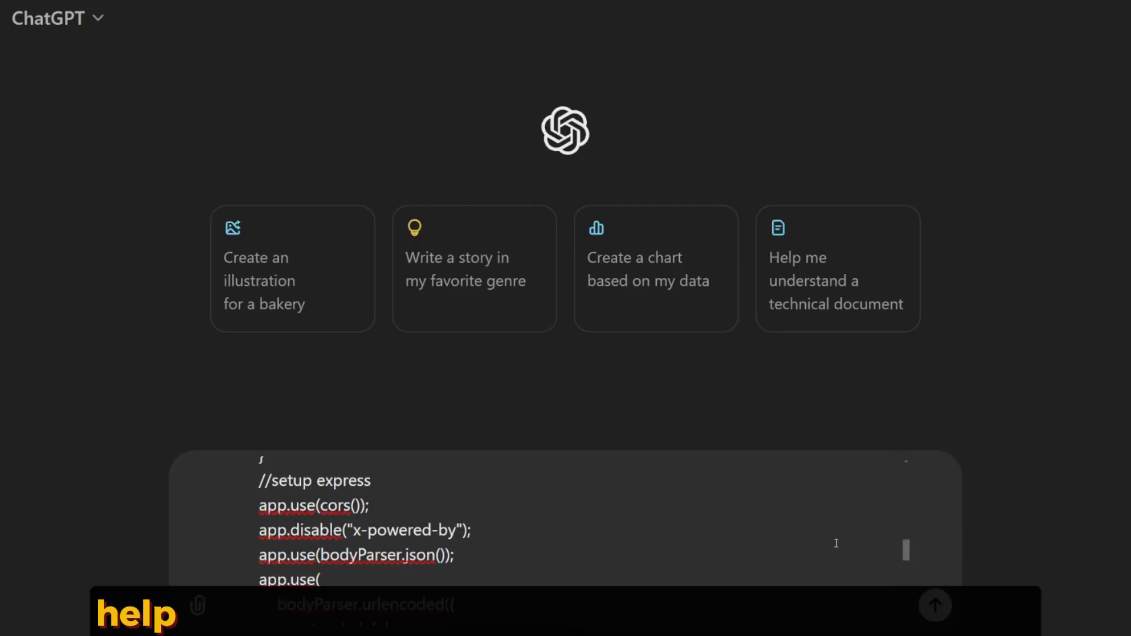
Submit the pasted Express server code for review and read the numbered issues and 'Updated Code with Fixes' block
{"action": "left_click", "coordinate": [934, 605]}
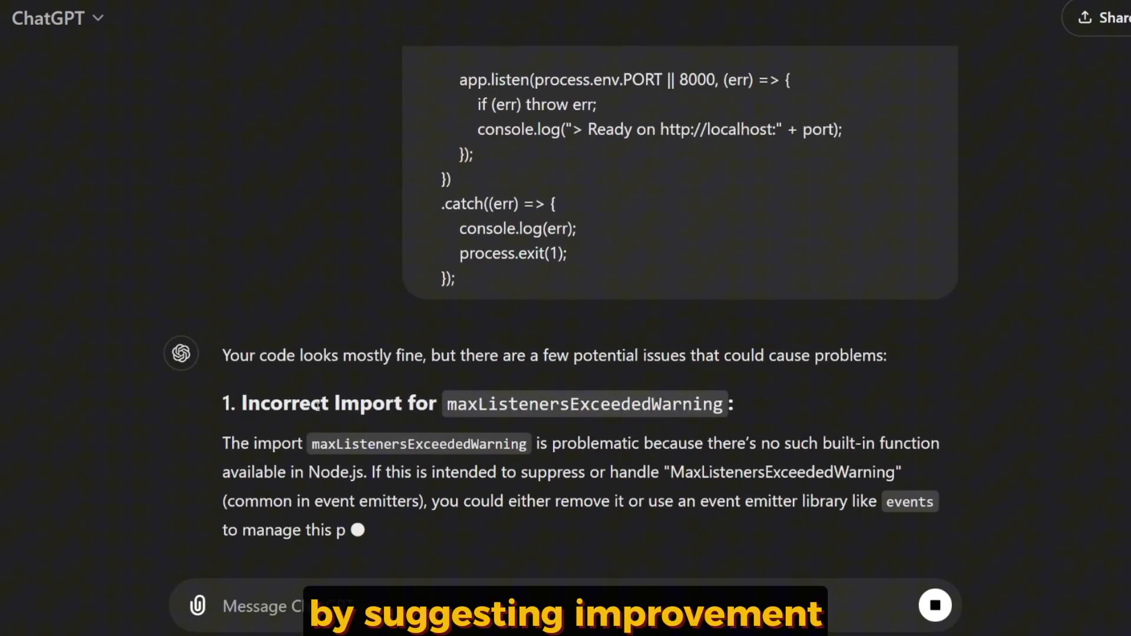
{"action": "scroll", "scroll_direction": "down", "scroll_amount": 3}
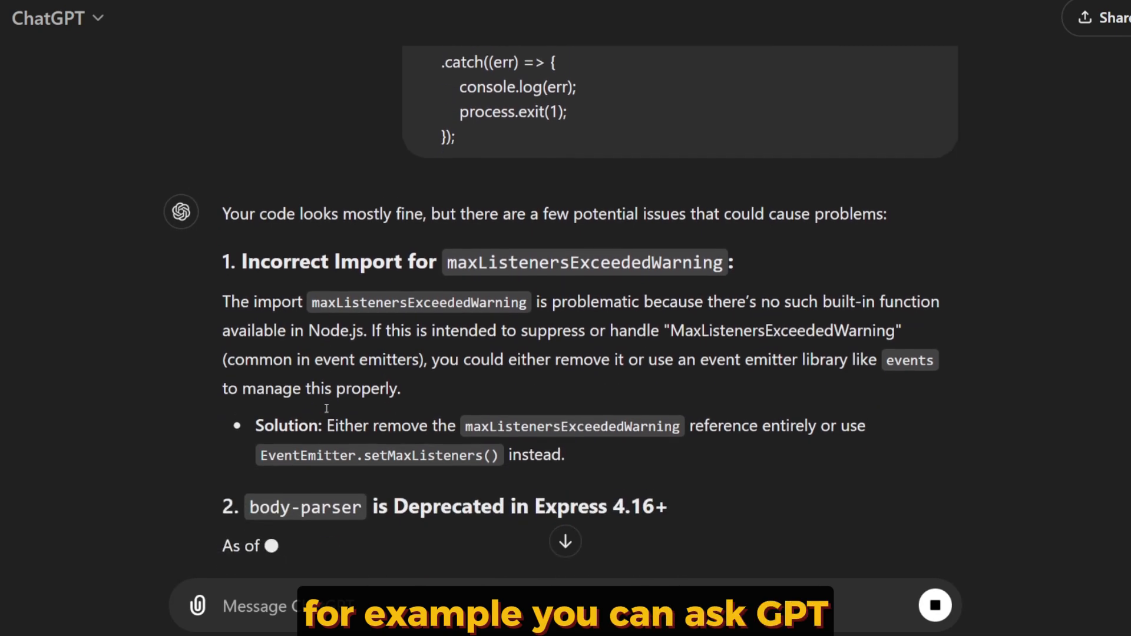
{"action": "scroll", "scroll_direction": "down", "scroll_amount": 3}
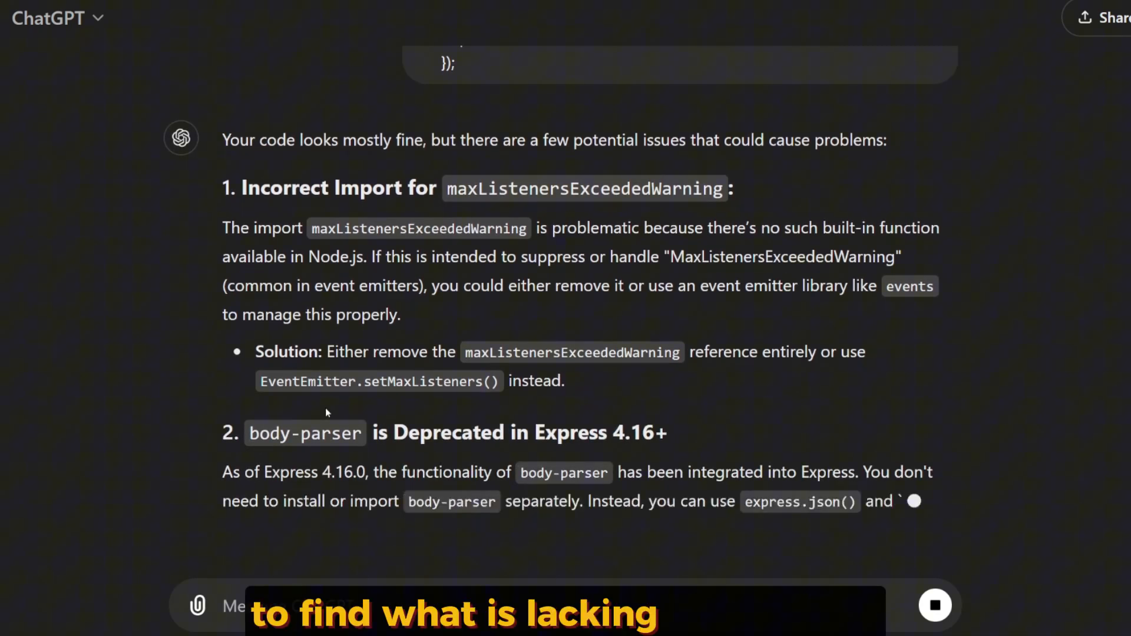
{"action": "scroll", "scroll_direction": "down", "scroll_amount": 3}
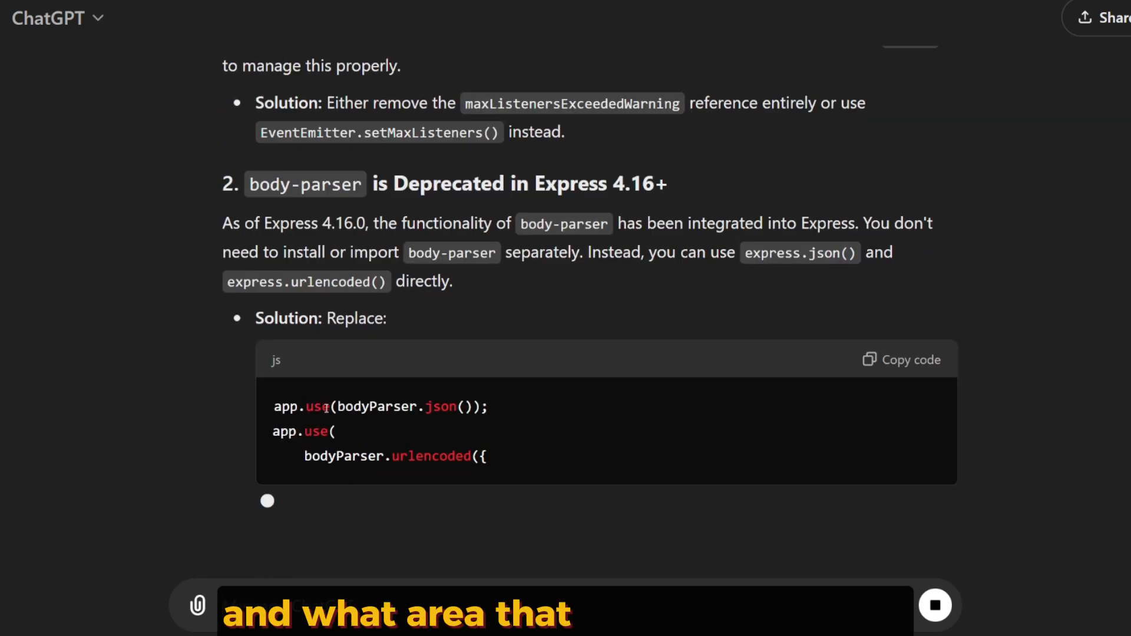
{"action": "scroll", "scroll_direction": "down", "scroll_amount": 3}
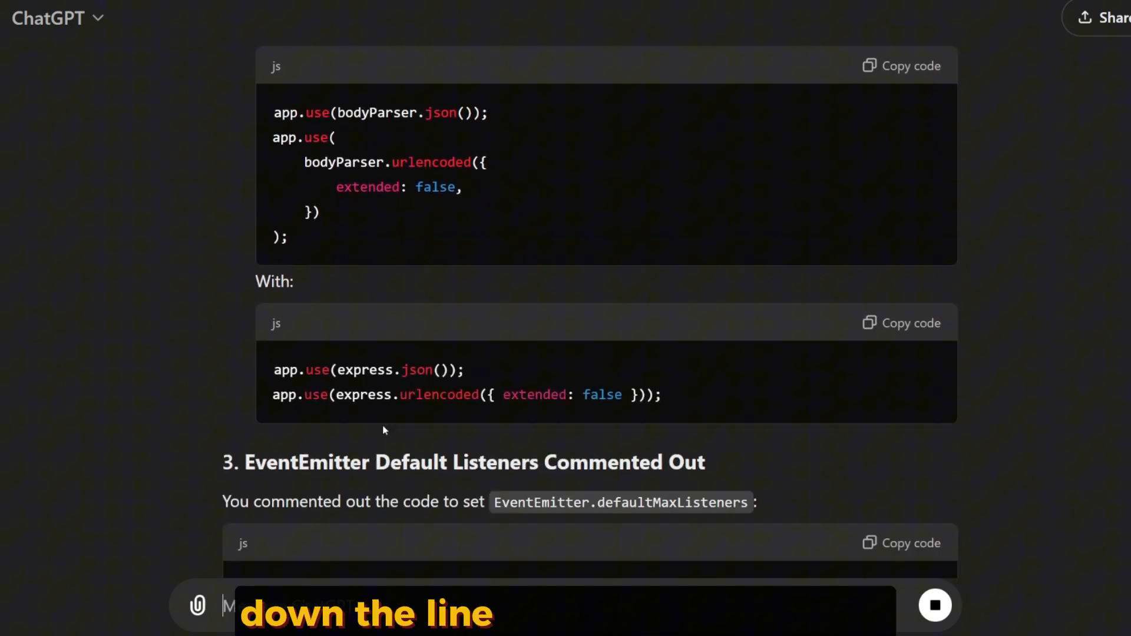
{"action": "scroll", "scroll_direction": "down", "scroll_amount": 3}
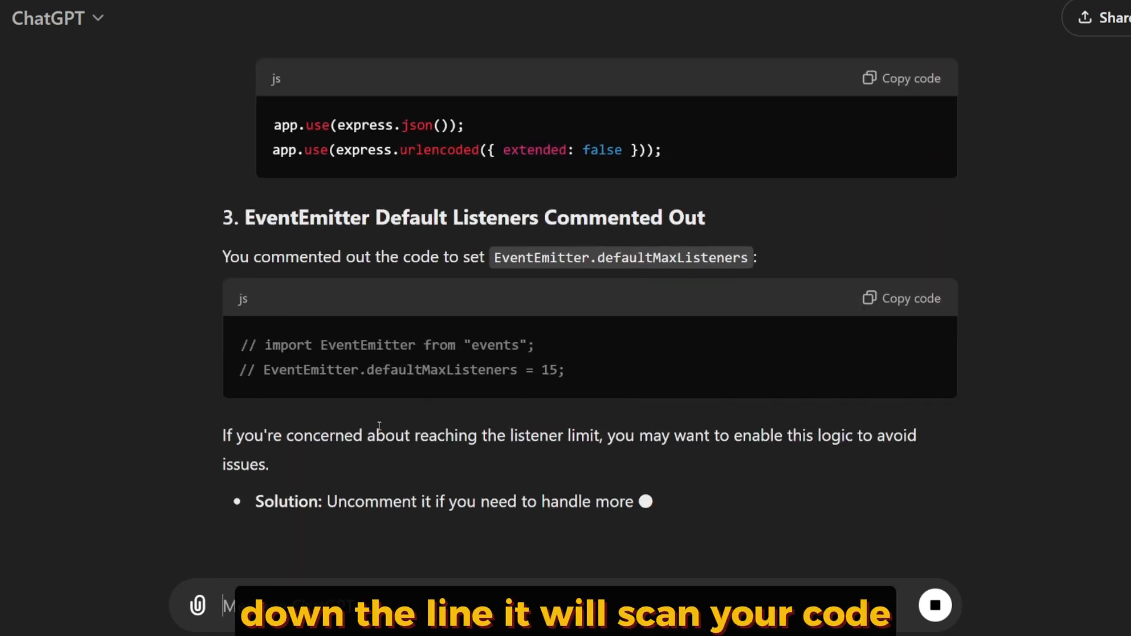
{"action": "scroll", "scroll_direction": "down", "scroll_amount": 3}
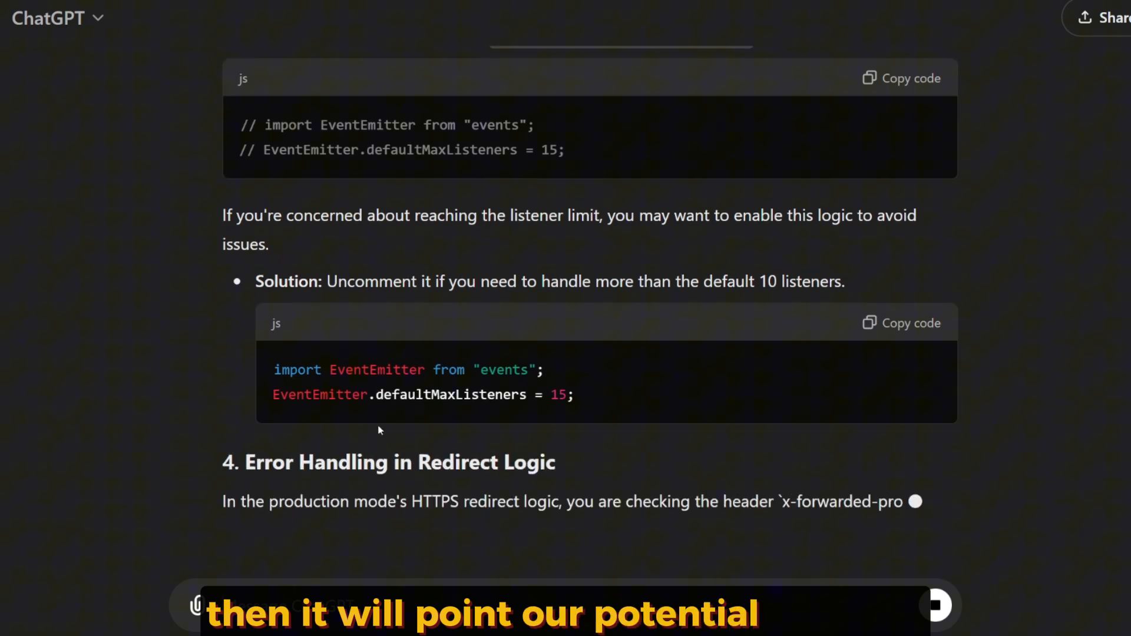
{"action": "scroll", "scroll_direction": "down", "scroll_amount": 3}
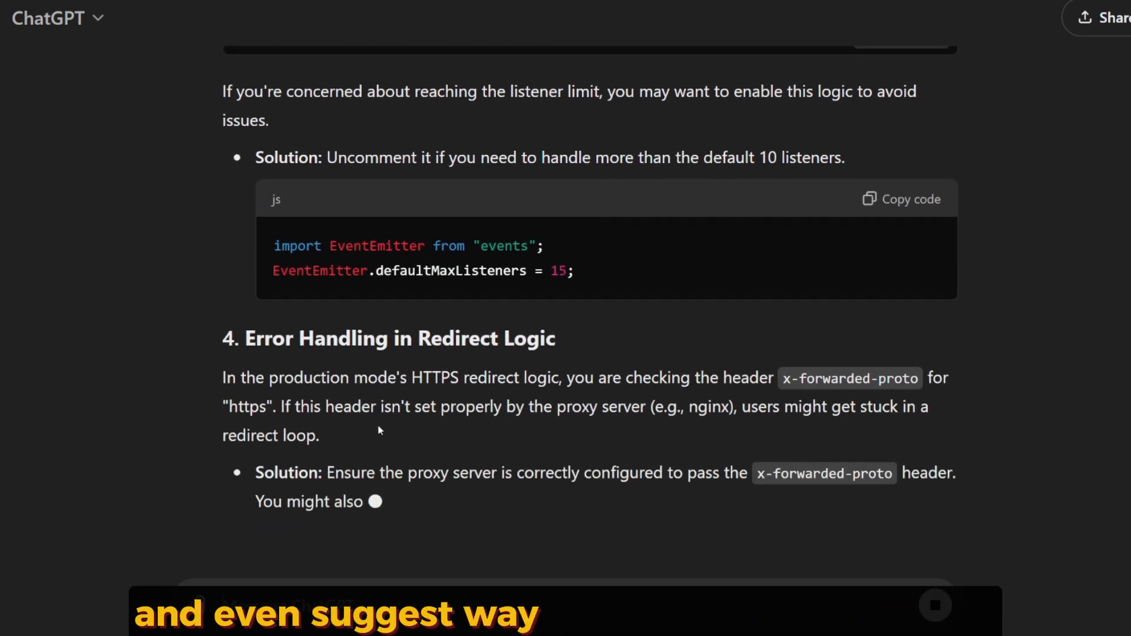
{"action": "scroll", "scroll_direction": "down", "scroll_amount": 3}
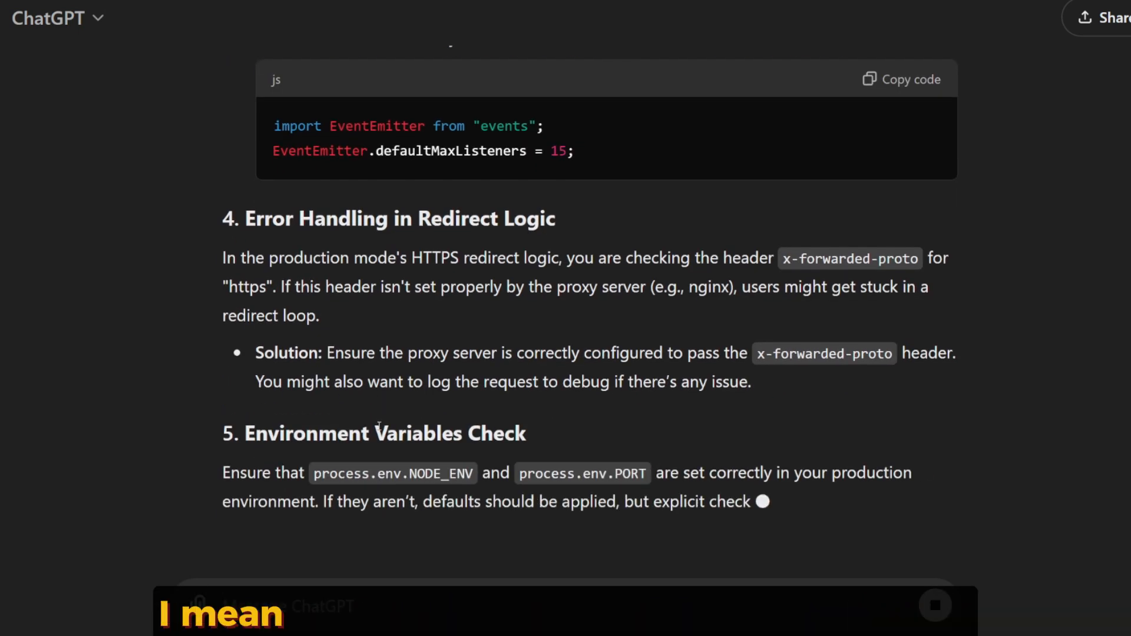
{"action": "scroll", "scroll_direction": "down", "scroll_amount": 3}
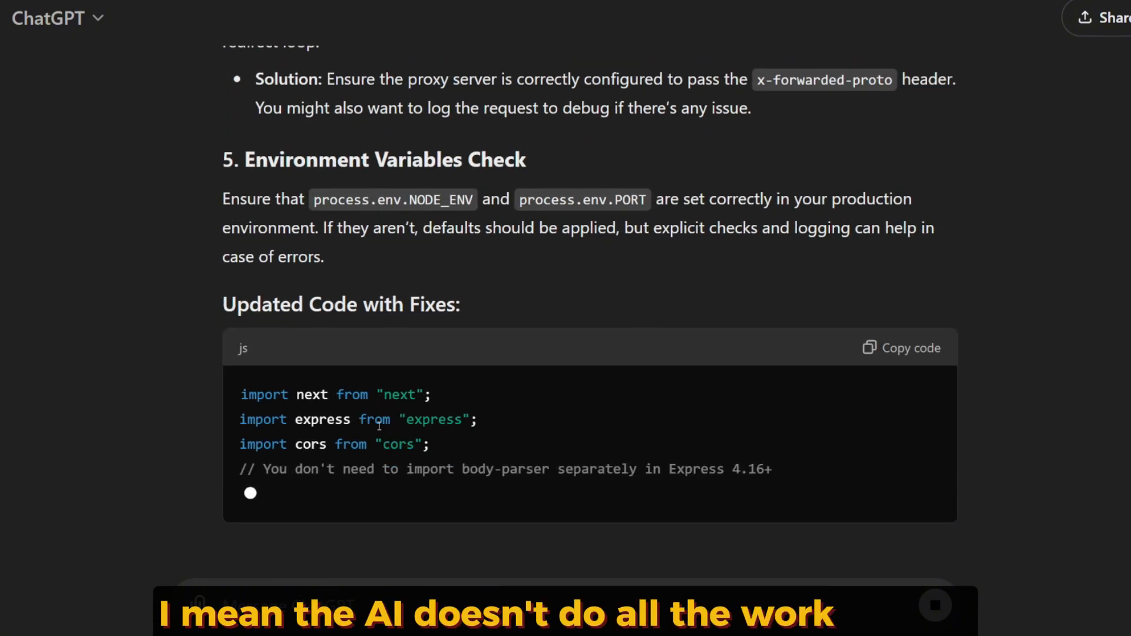
{"action": "scroll", "scroll_direction": "down", "scroll_amount": 3}
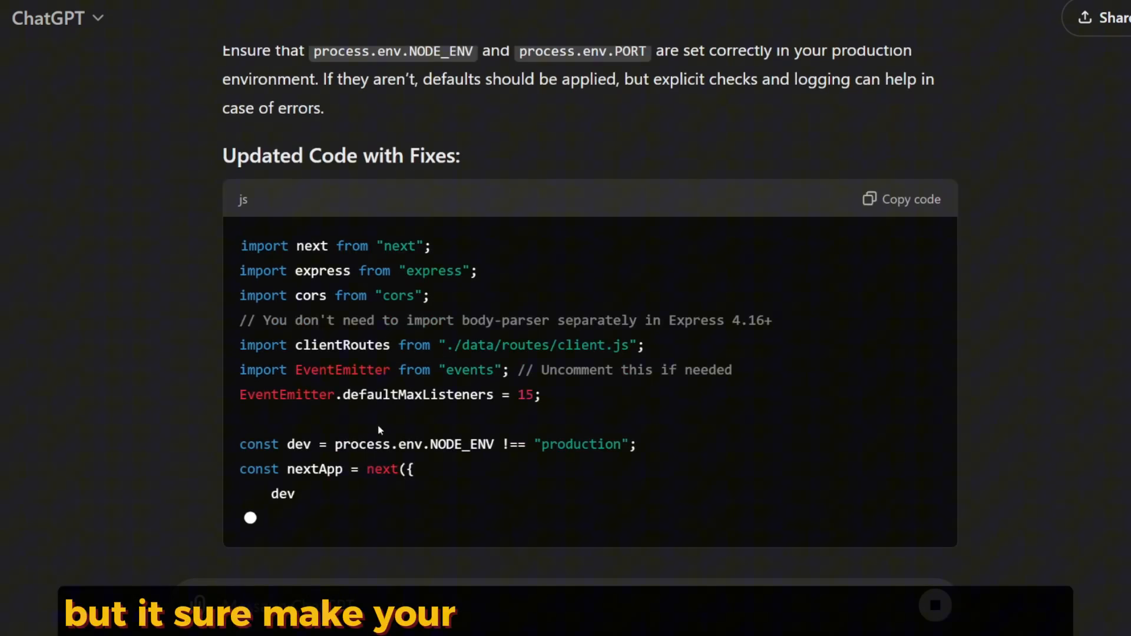
{"action": "scroll", "scroll_direction": "down", "scroll_amount": 3}
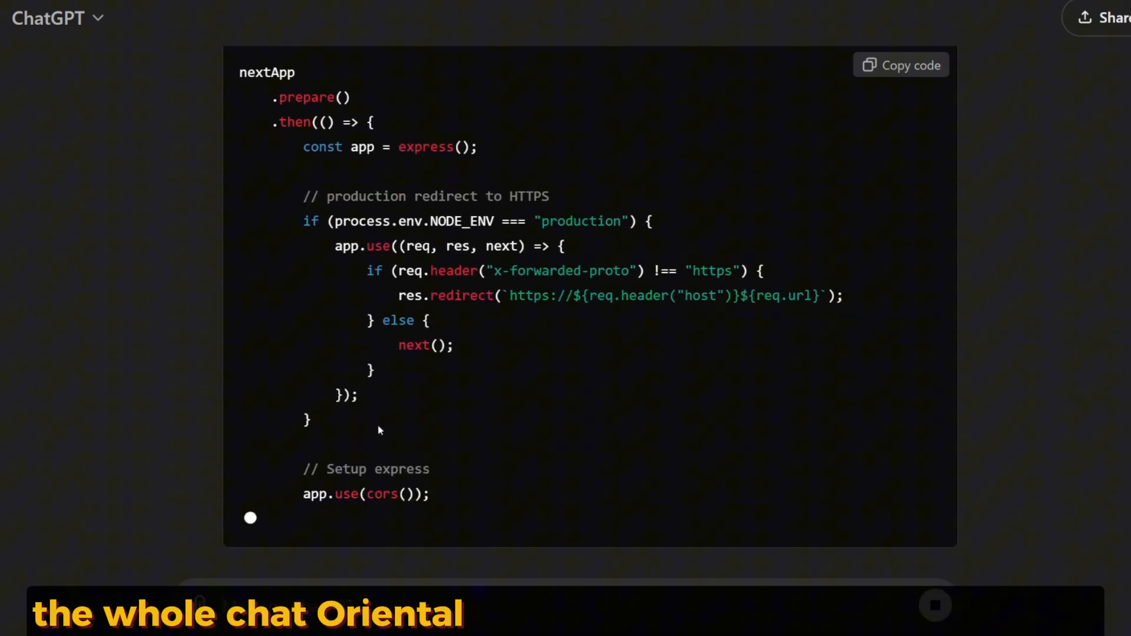
{"action": "scroll", "scroll_direction": "down", "scroll_amount": 3}
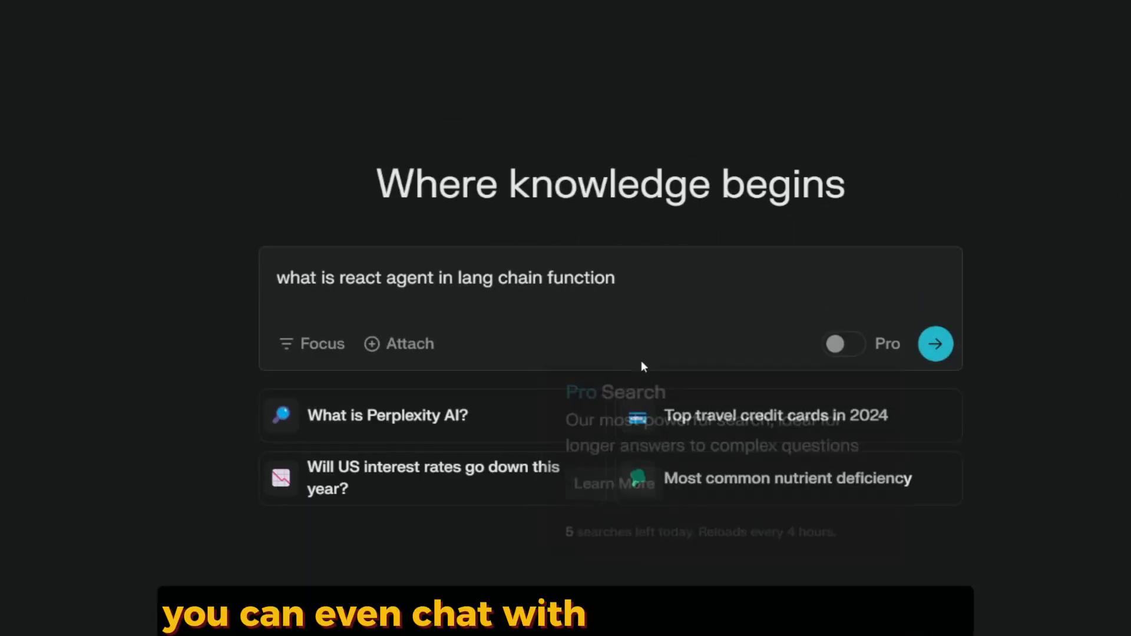
Submit the ReAct agent in LangChain question and read the sources, overview, key features and applications
{"action": "left_click", "coordinate": [934, 343]}
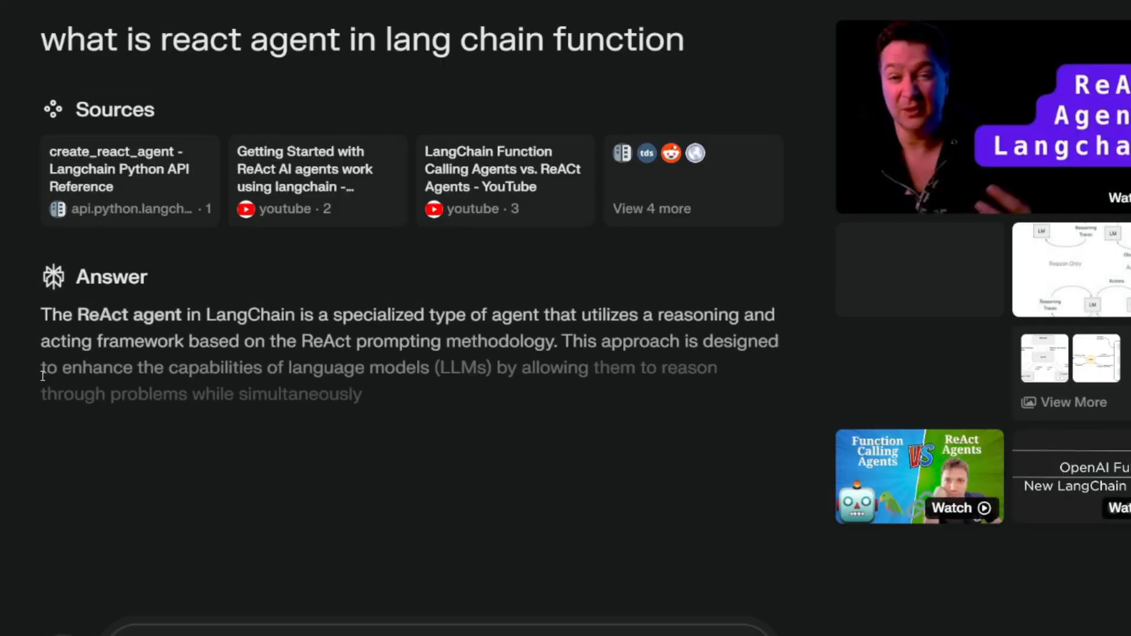
{"action": "scroll", "scroll_direction": "down", "scroll_amount": 3}
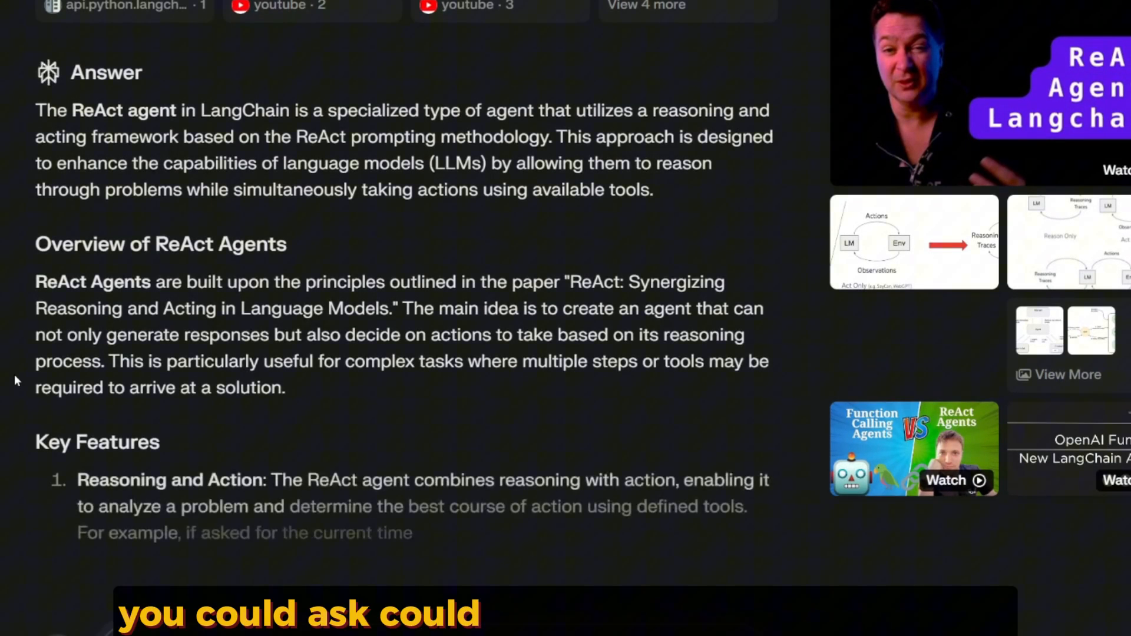
{"action": "scroll", "scroll_direction": "down", "scroll_amount": 3}
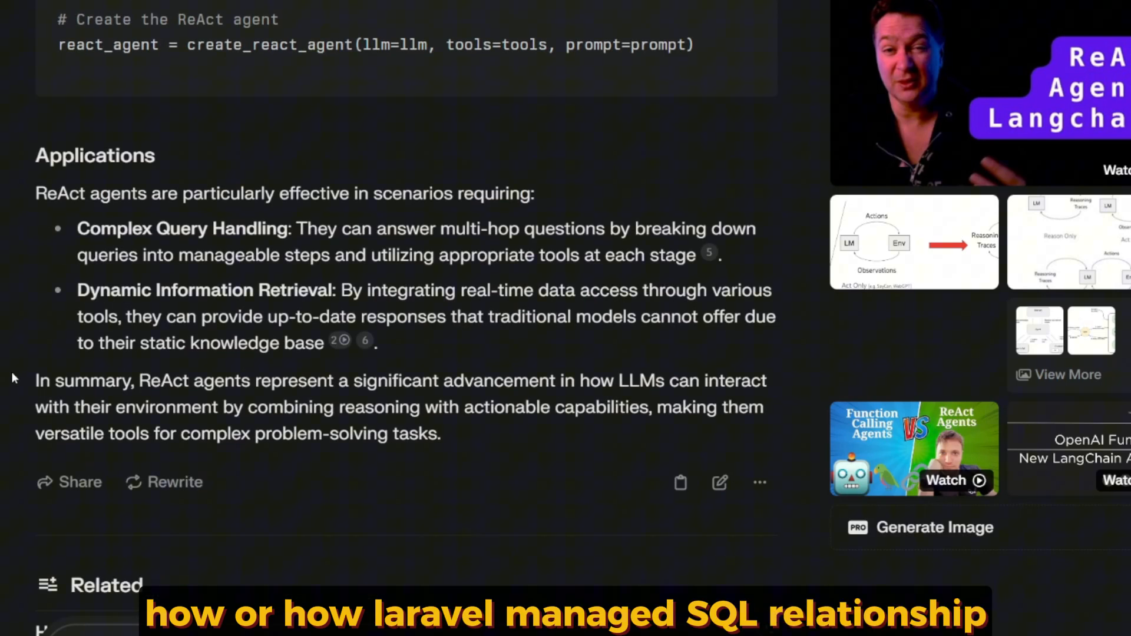
{"action": "scroll", "scroll_direction": "down", "scroll_amount": 3}
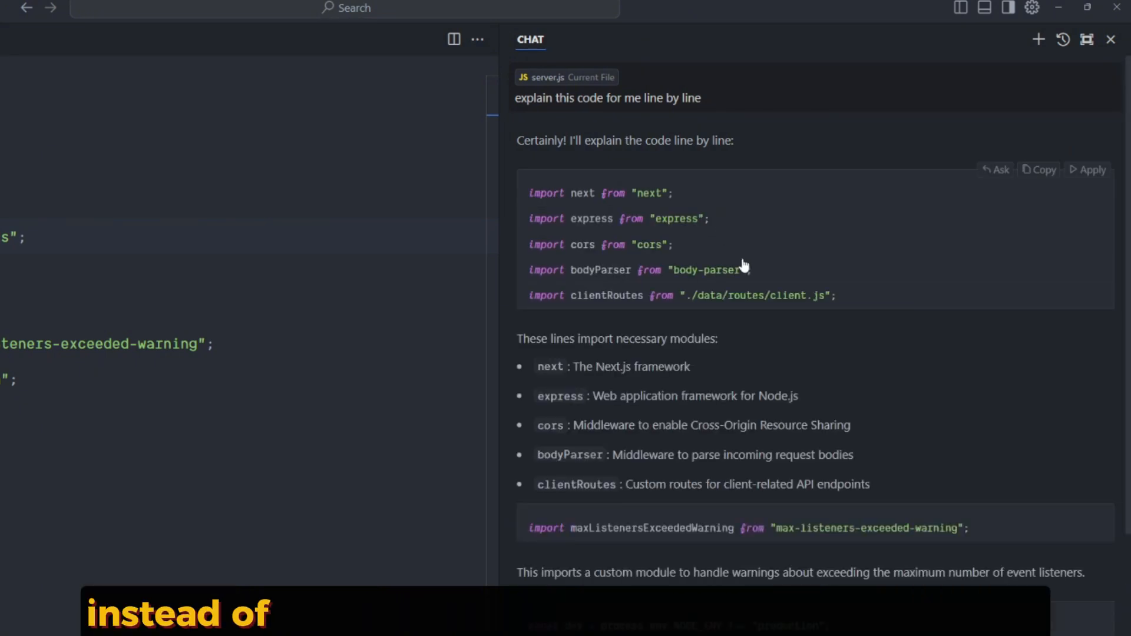
{"action": "scroll", "scroll_direction": "down", "scroll_amount": 3}
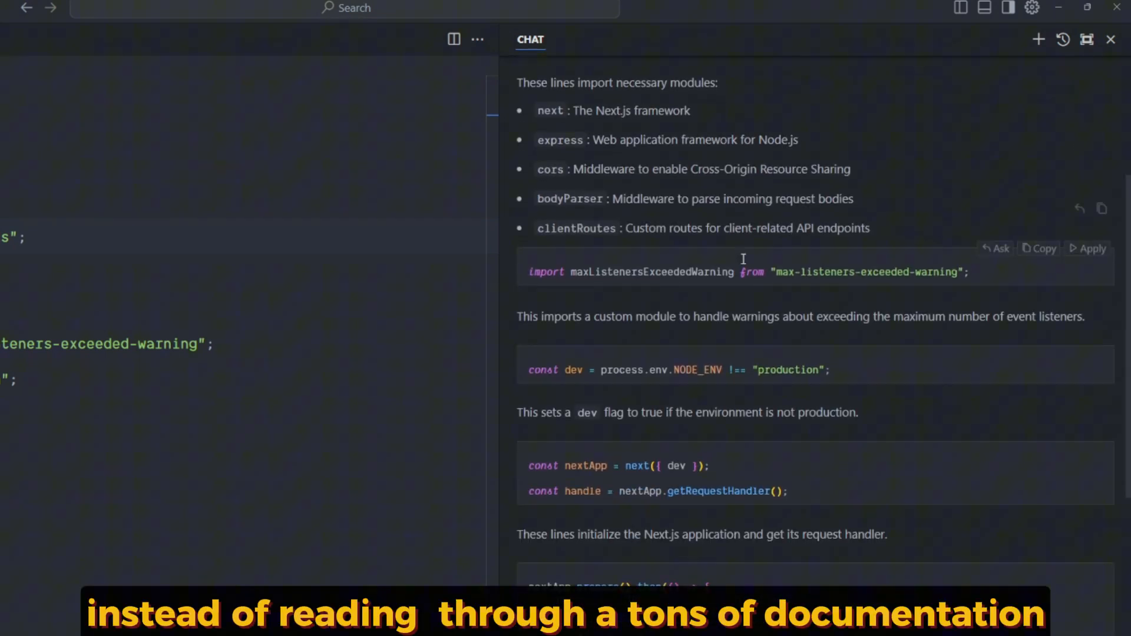
{"action": "scroll", "scroll_direction": "down", "scroll_amount": 3}
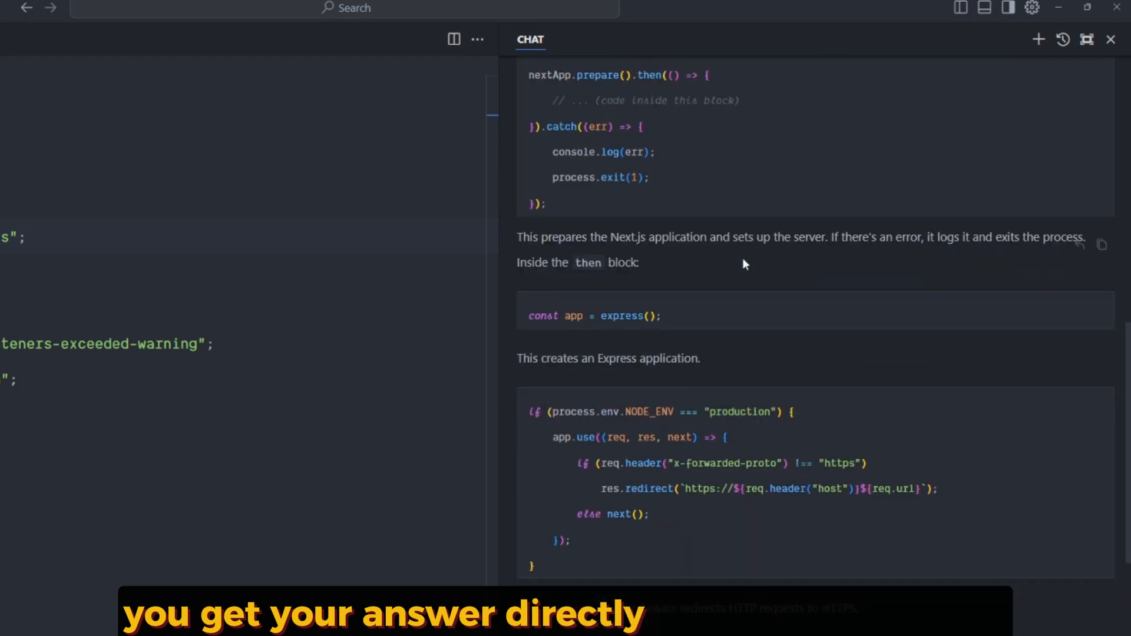
{"action": "scroll", "scroll_direction": "down", "scroll_amount": 3}
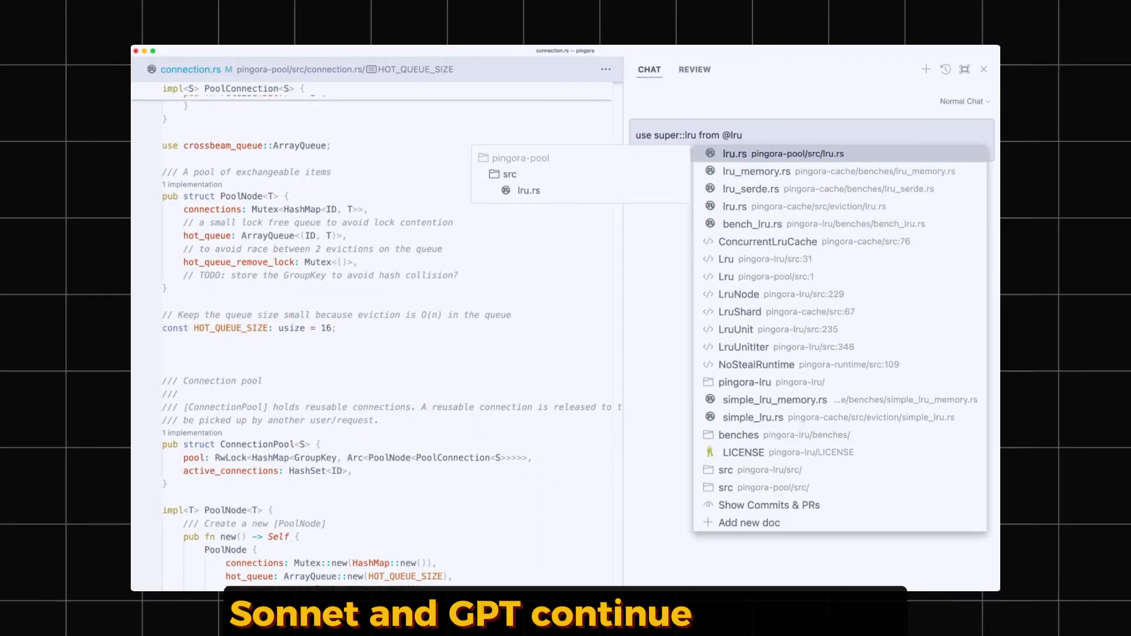
{"action": "left_click", "coordinate": [734, 153]}
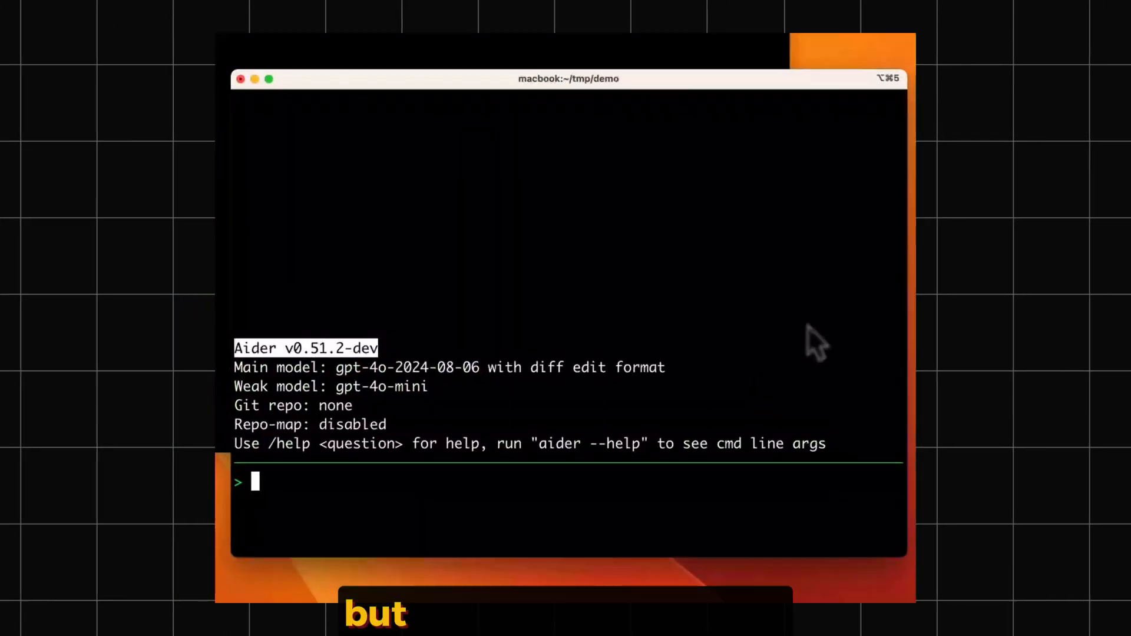
Request 'make a python snake g' app from Aider and answer y to apply the generated fancy_calculator.html
{"action": "type", "text": "make a python snake g"}
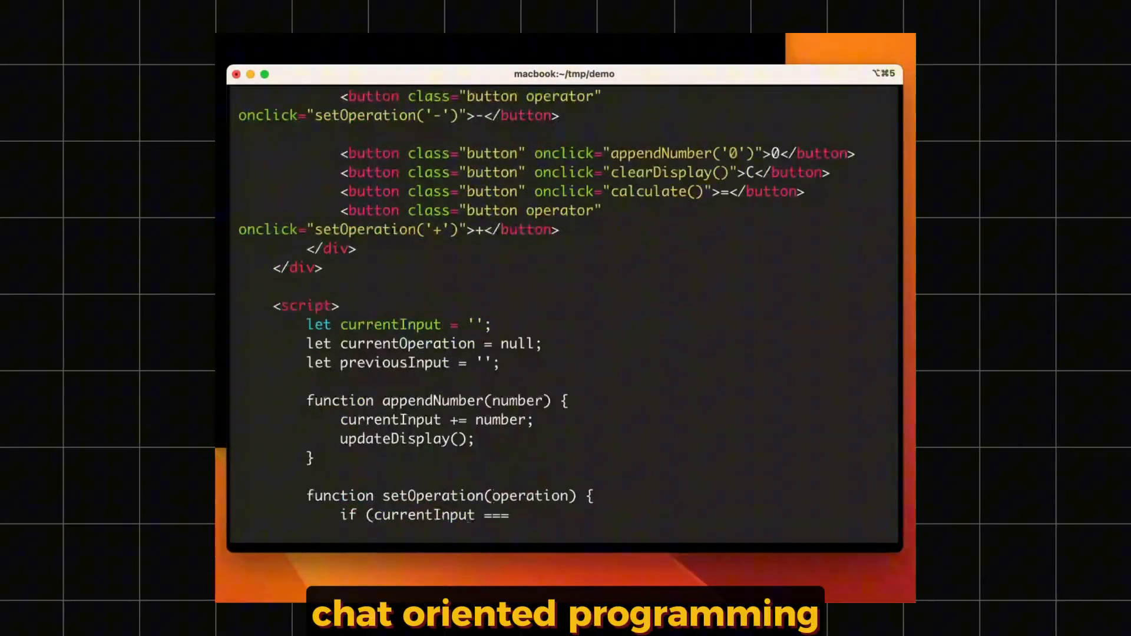
{"action": "type", "text": "y"}
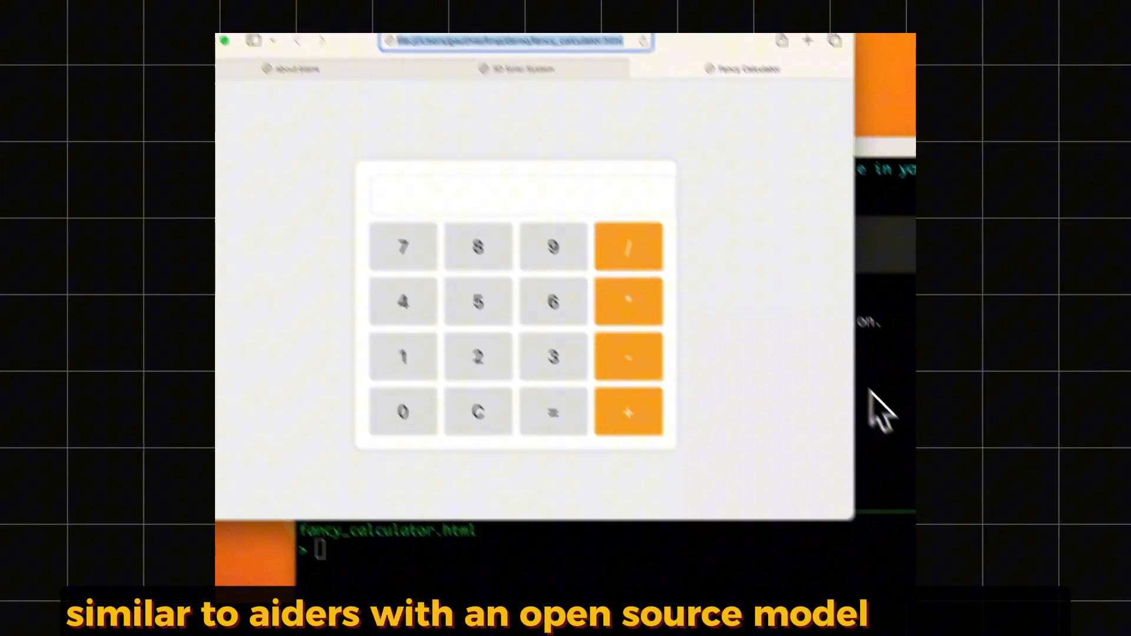
Enter 6 and choose multiplication on the Fancy Calculator page in the browser
{"action": "left_click", "coordinate": [606, 355]}
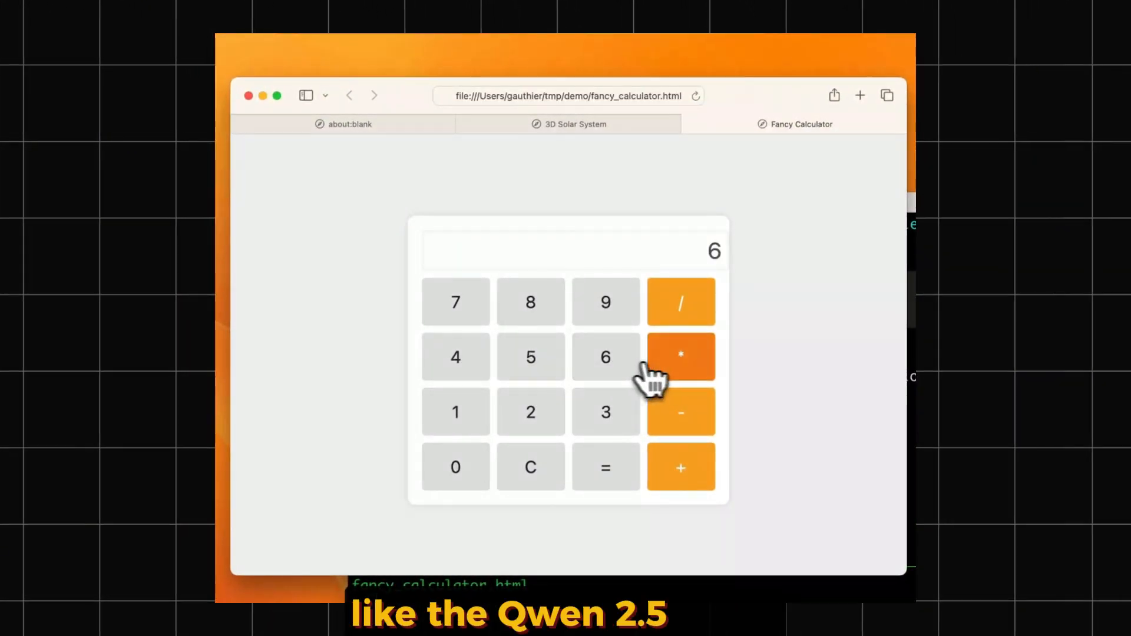
{"action": "left_click", "coordinate": [605, 466]}
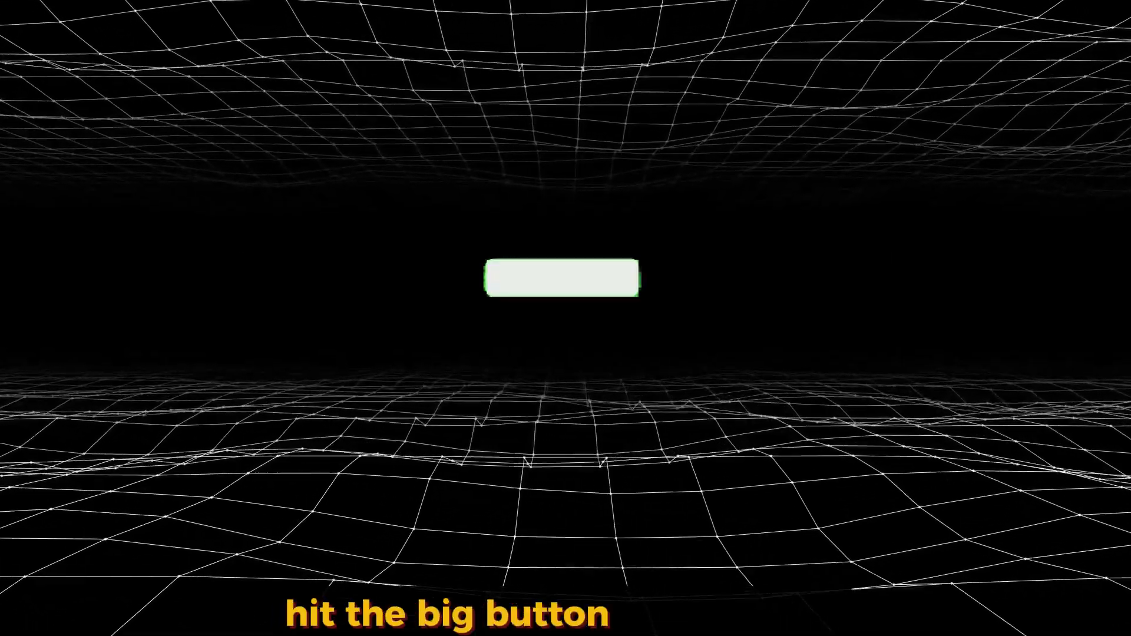
{"action": "left_click", "coordinate": [612, 279]}
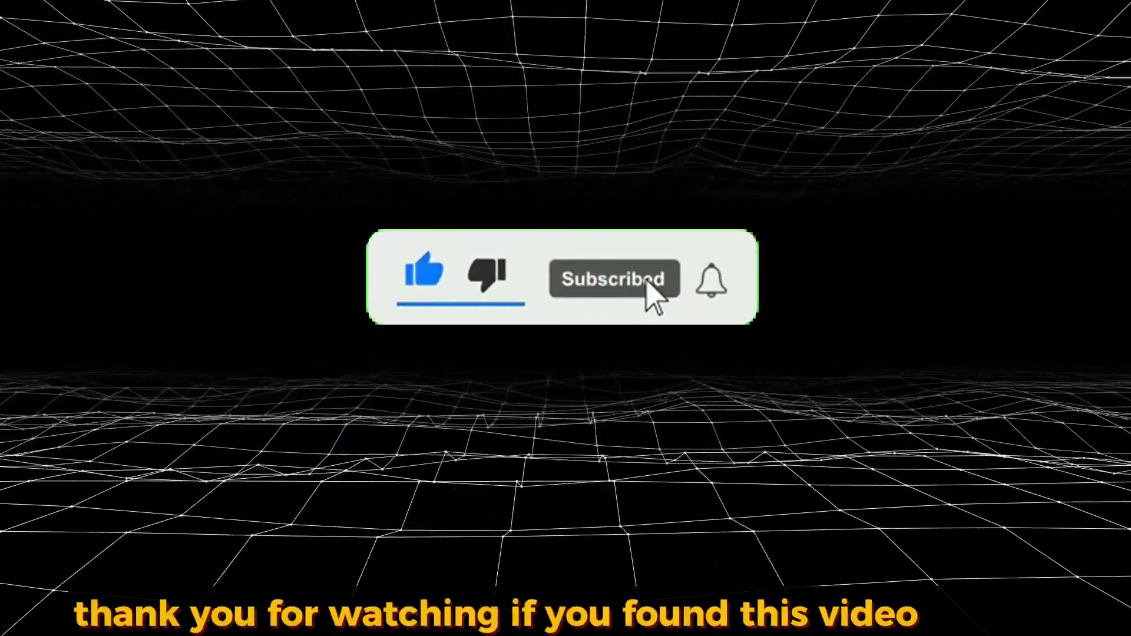